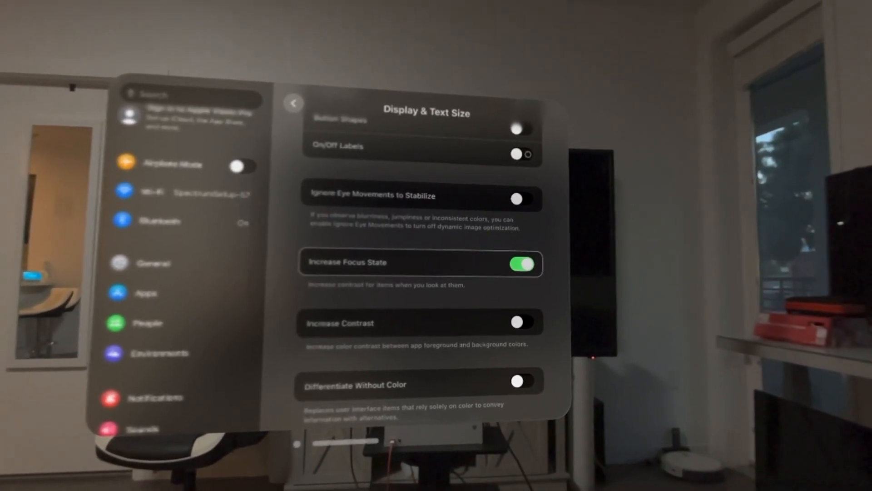
# Step: Switch Increase Focus State off and go back to the Accessibility list
pyautogui.click(521, 264)
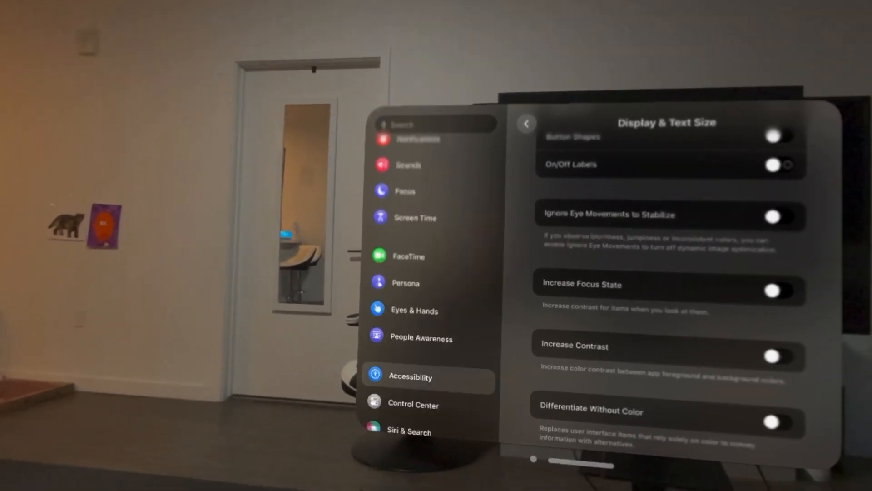
pyautogui.click(526, 123)
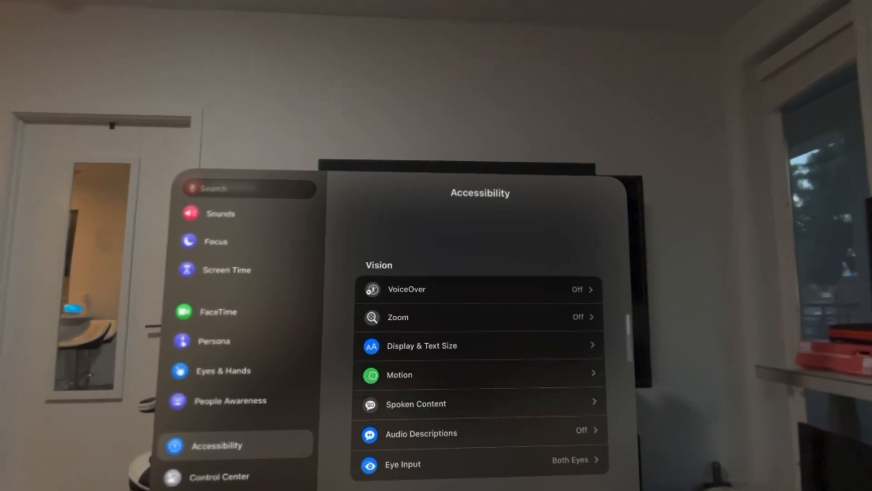
pyautogui.scroll(-3)
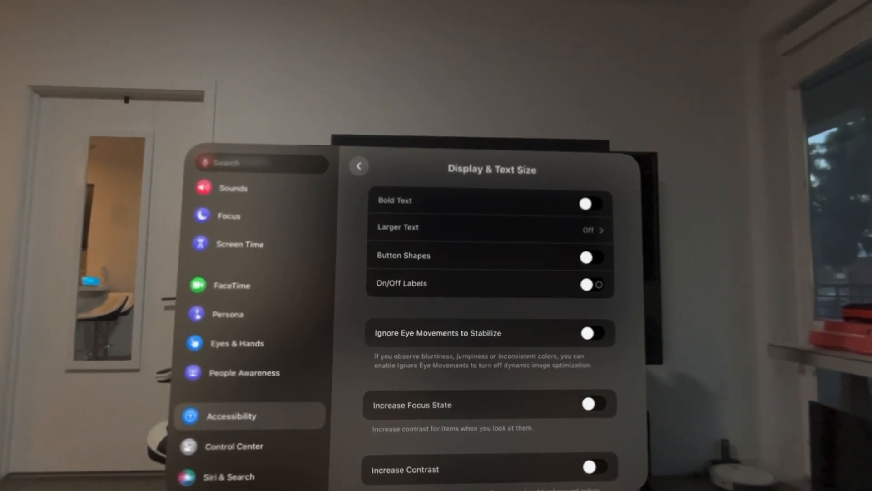
# Step: Scroll Display & Text Size down to Increase Focus State, Increase Contrast and Differentiate Without Color
pyautogui.scroll(-3)
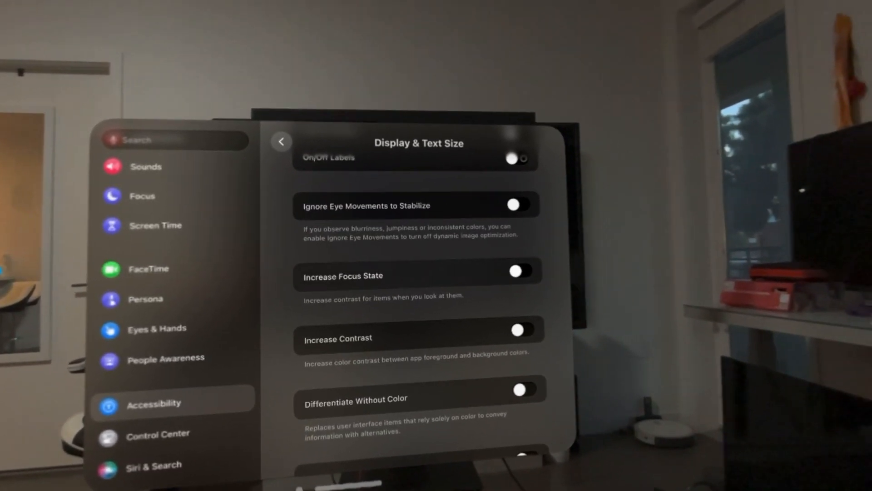
# Step: Switch the Increase Focus State toggle on, leaving Increase Contrast and Differentiate Without Color off
pyautogui.click(518, 273)
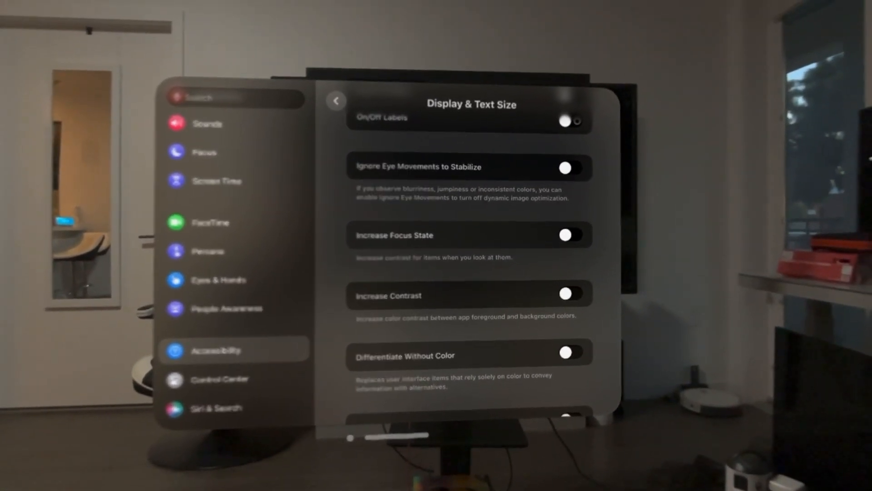
pyautogui.click(571, 235)
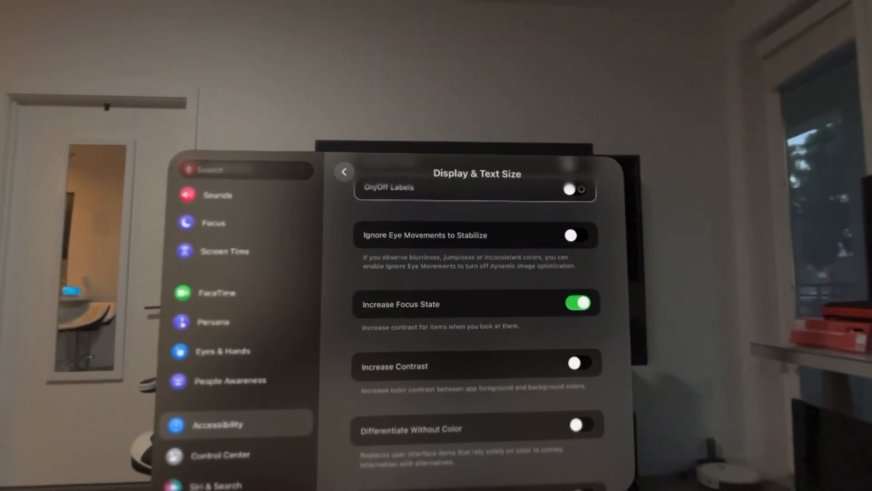